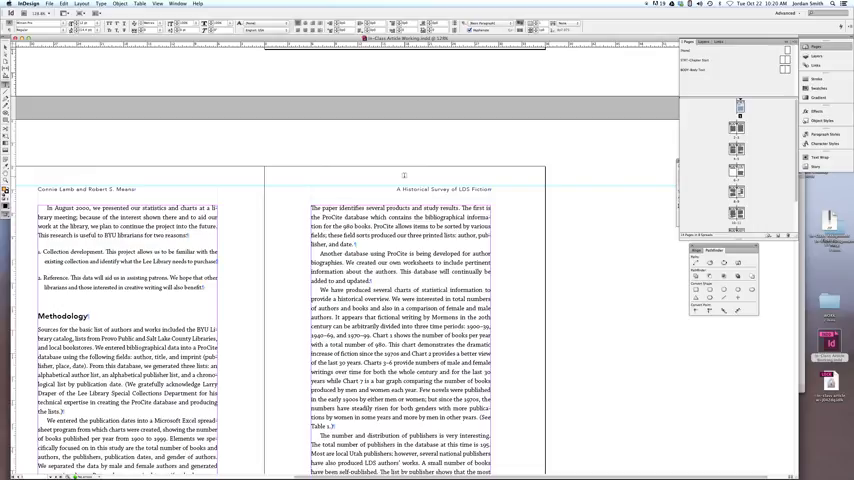
# Return from the master to the article pages and scroll down to the Enoch article's title.
pyautogui.scroll(-3)
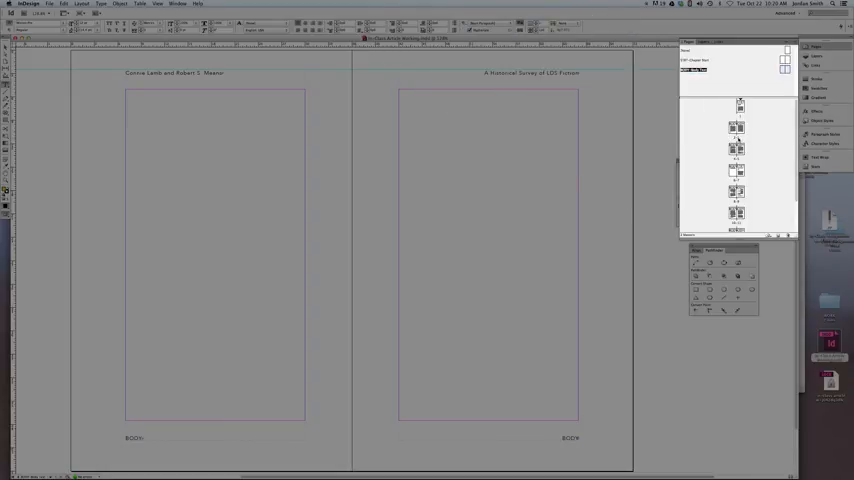
pyautogui.click(736, 137)
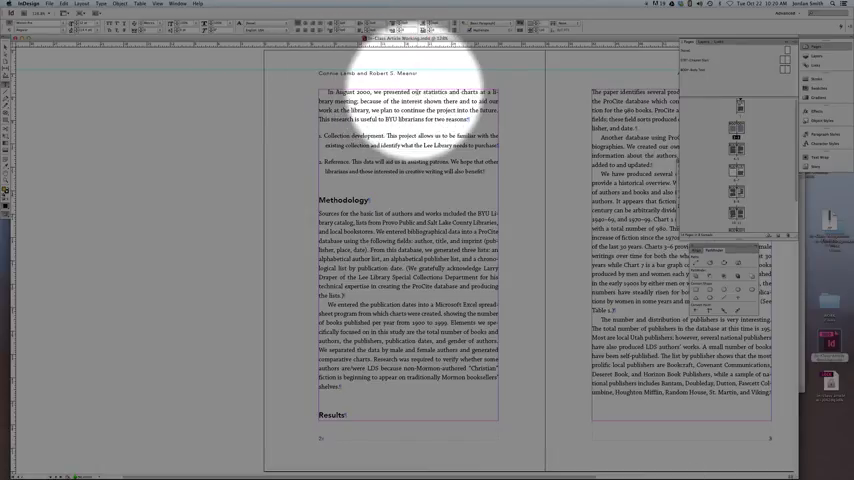
pyautogui.hscroll(-3)
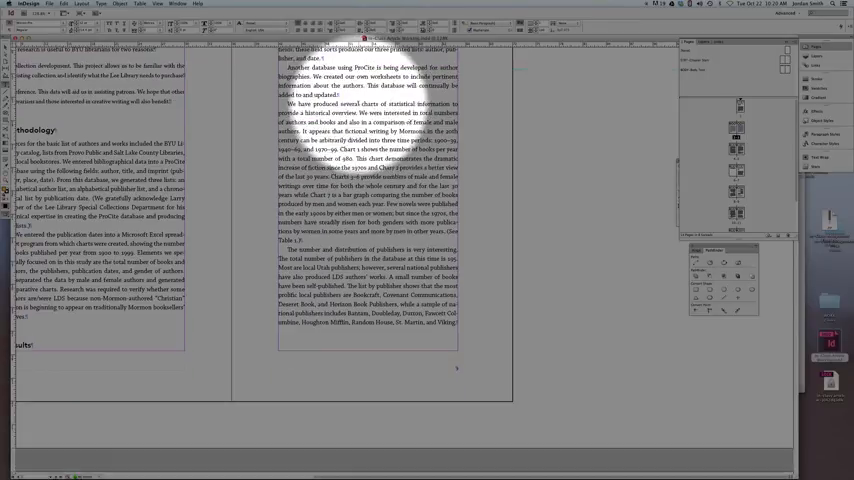
pyautogui.scroll(-3)
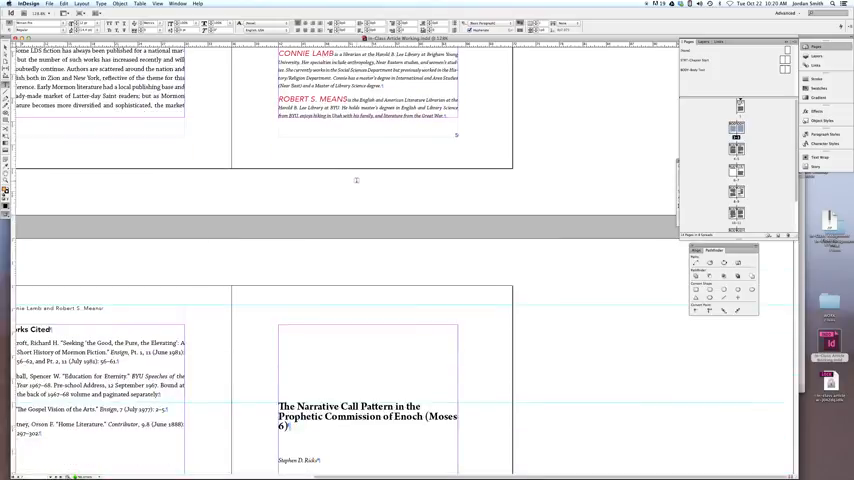
pyautogui.scroll(-3)
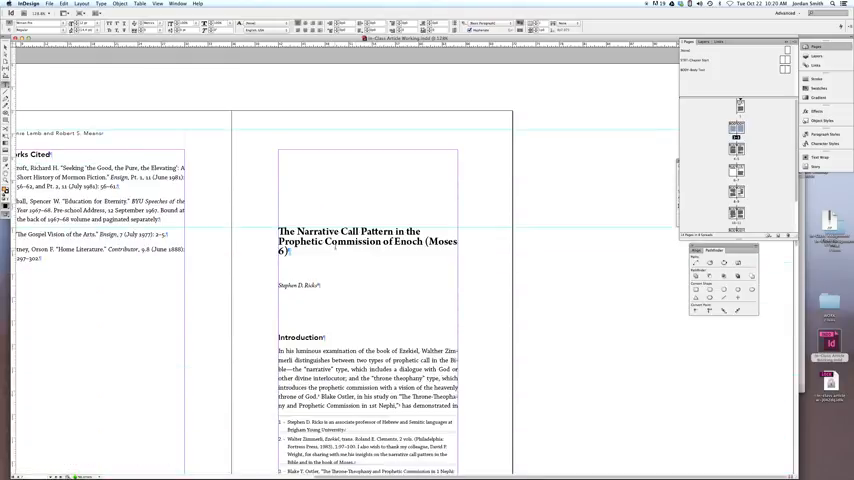
pyautogui.scroll(-3)
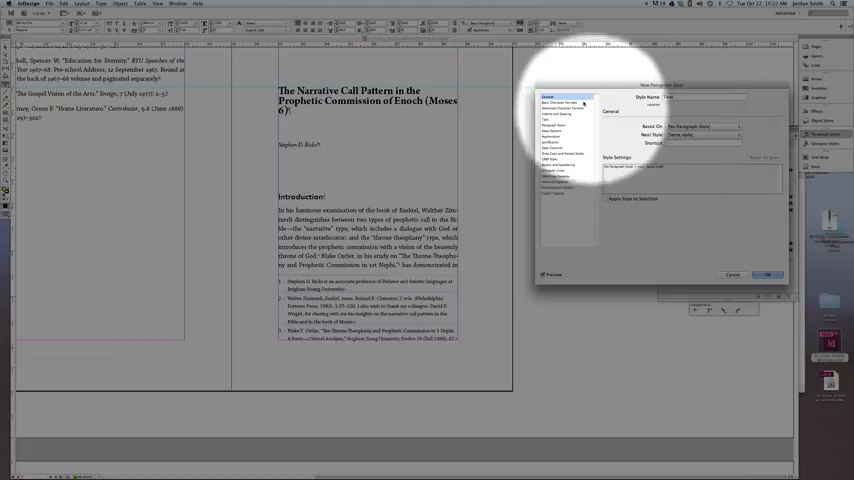
# Give the Title style Avenir Heavy 16 pt with 18 pt leading, adjust its spacing, and save.
pyautogui.click(562, 103)
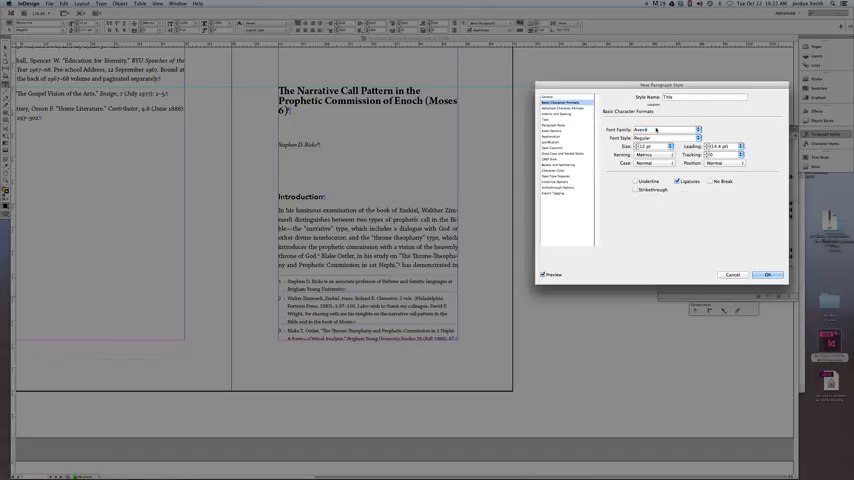
pyautogui.click(668, 137)
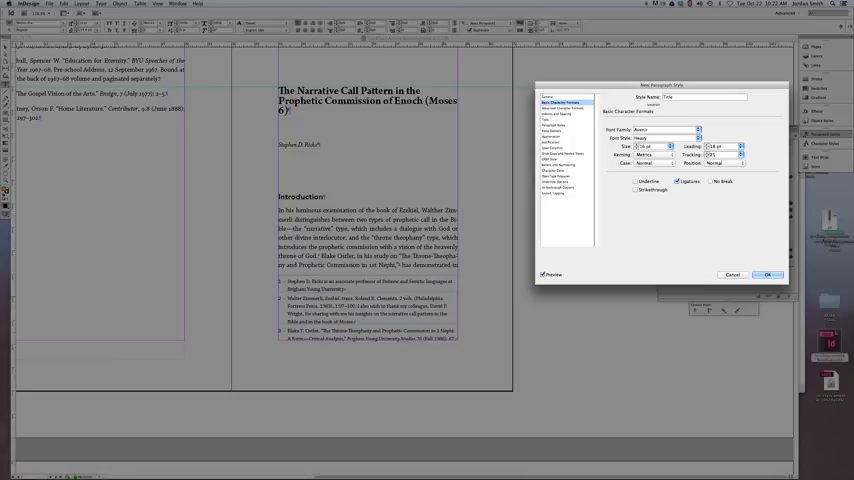
pyautogui.click(562, 108)
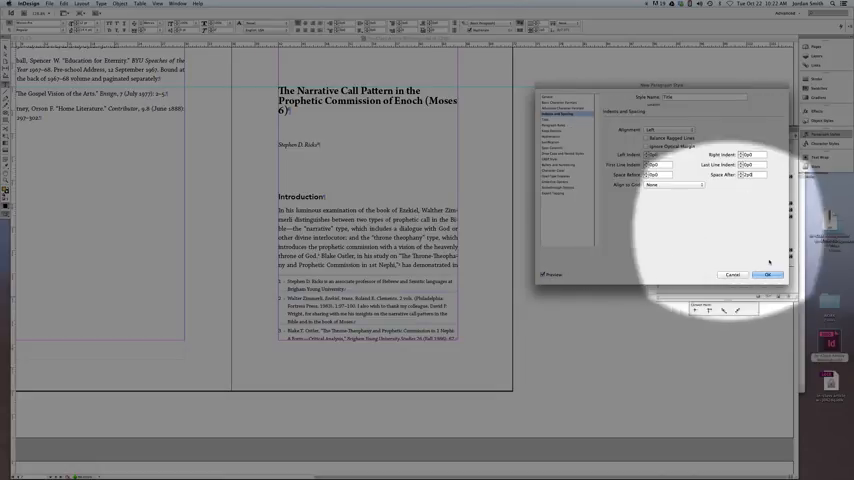
pyautogui.click(768, 275)
pyautogui.write('Author')
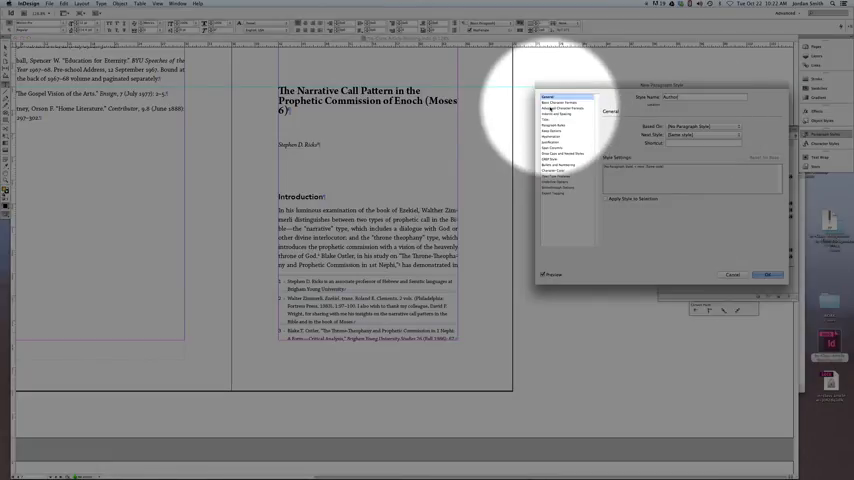
# Set the Author paragraph style's font to Avenir Light at a small size and save it.
pyautogui.click(567, 103)
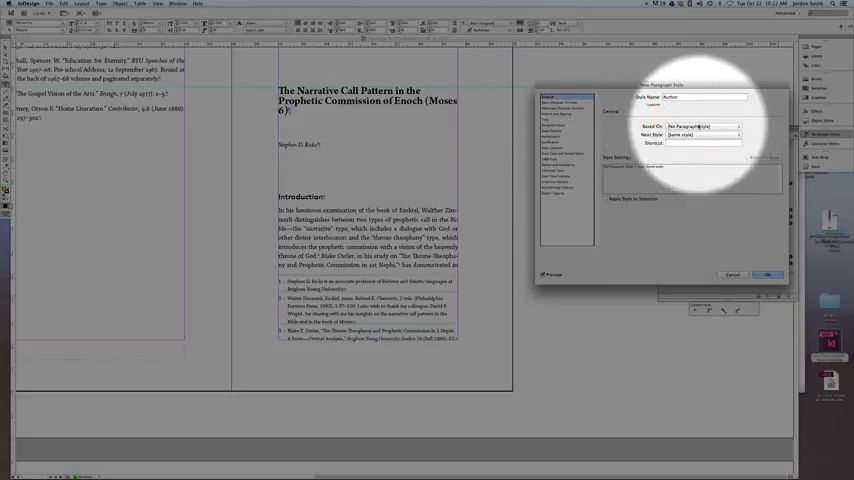
pyautogui.click(560, 108)
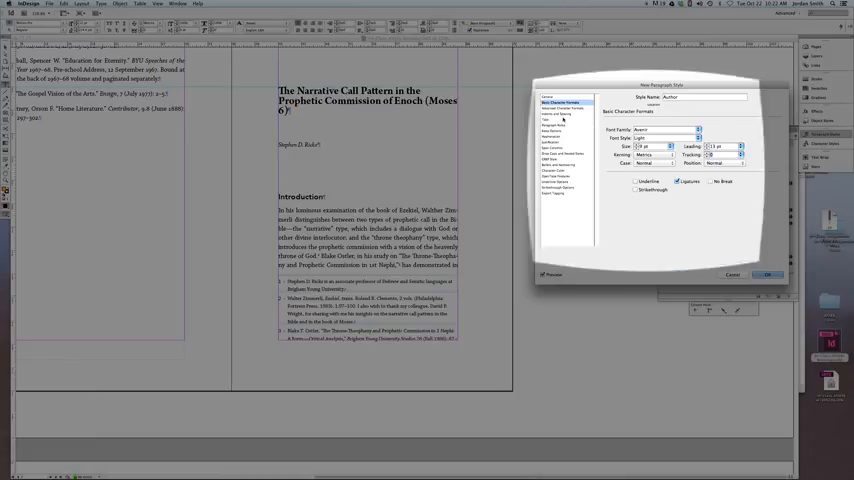
pyautogui.click(562, 114)
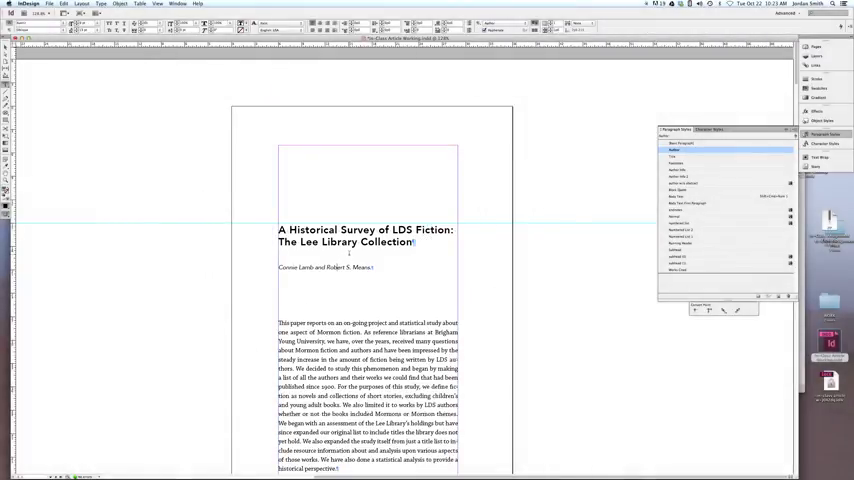
# Apply the Title paragraph style to the Enoch article's title.
pyautogui.scroll(-3)
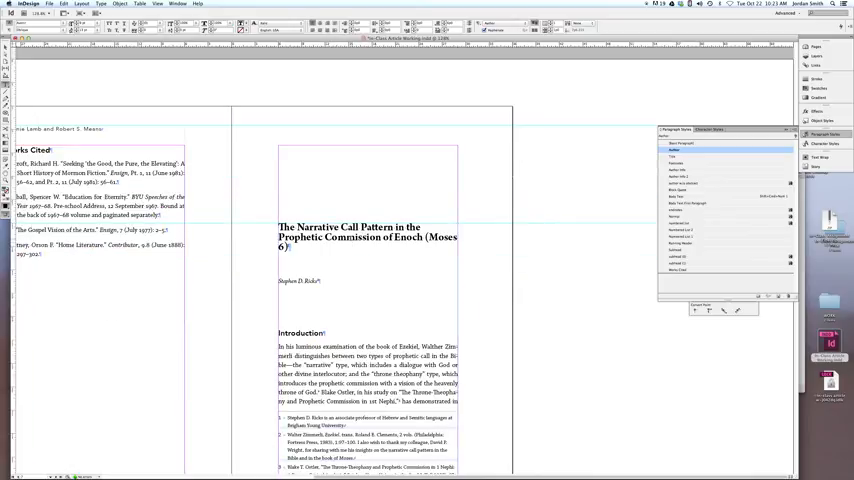
pyautogui.click(680, 217)
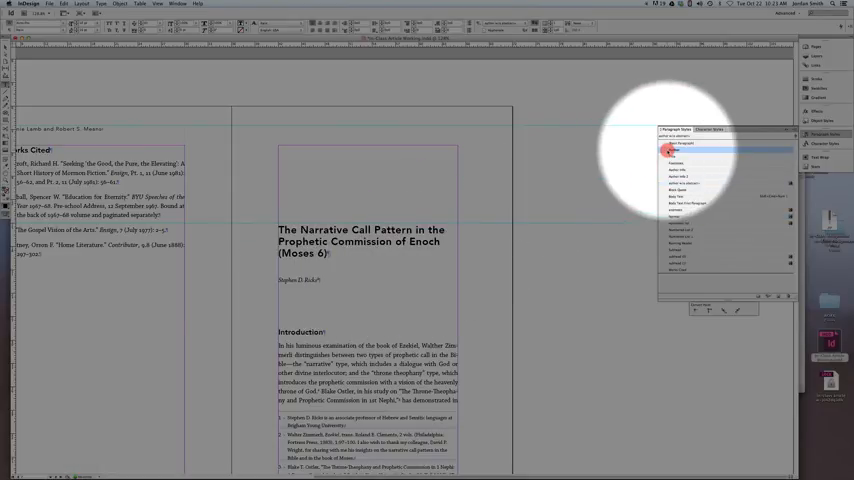
pyautogui.click(680, 150)
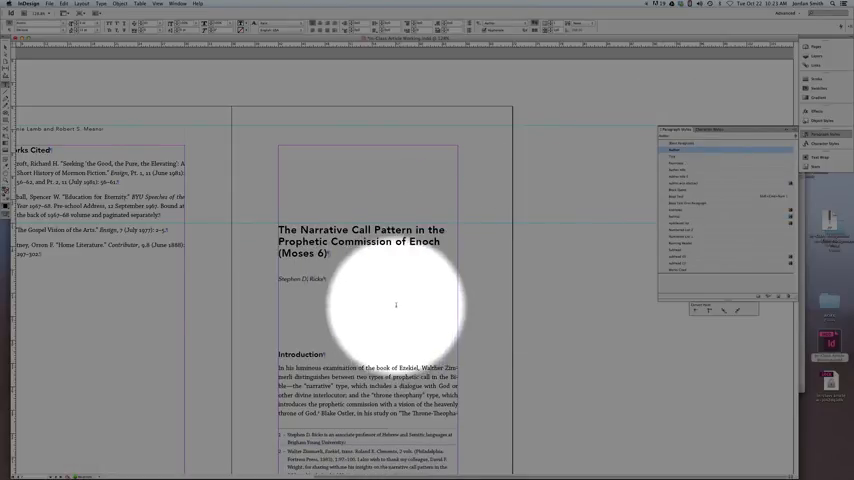
pyautogui.scroll(-3)
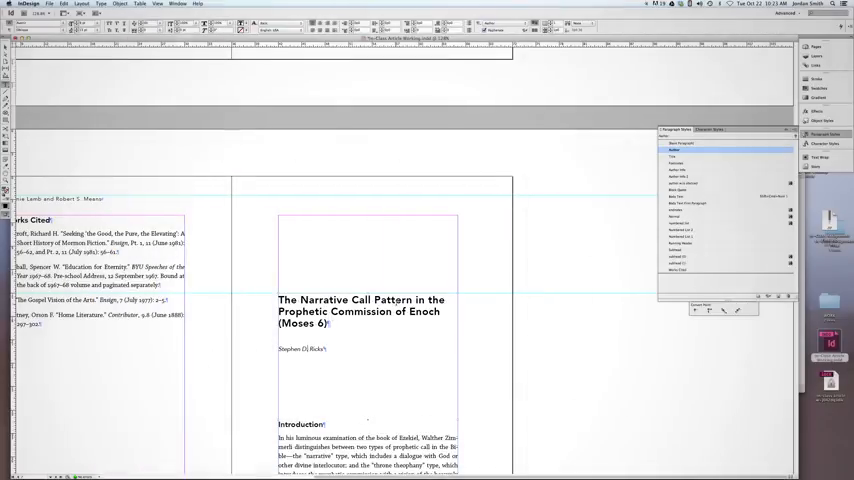
# Scroll down to reach the B-Body Text master page.
pyautogui.scroll(-3)
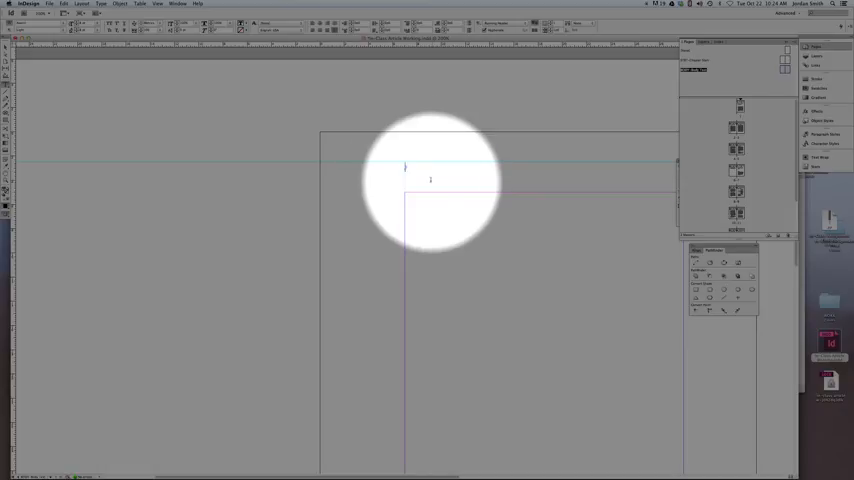
# Bring up the Text Variables dialog via Type > Text Variables > Define.
pyautogui.click(101, 4)
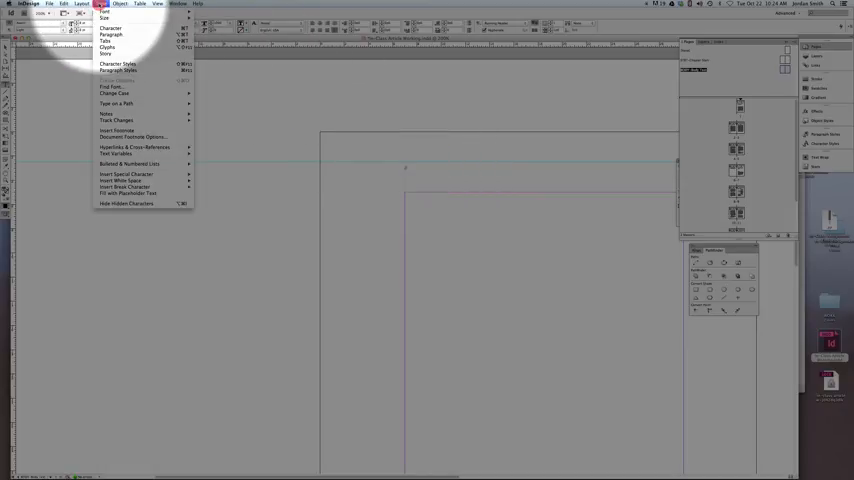
pyautogui.moveTo(117, 153)
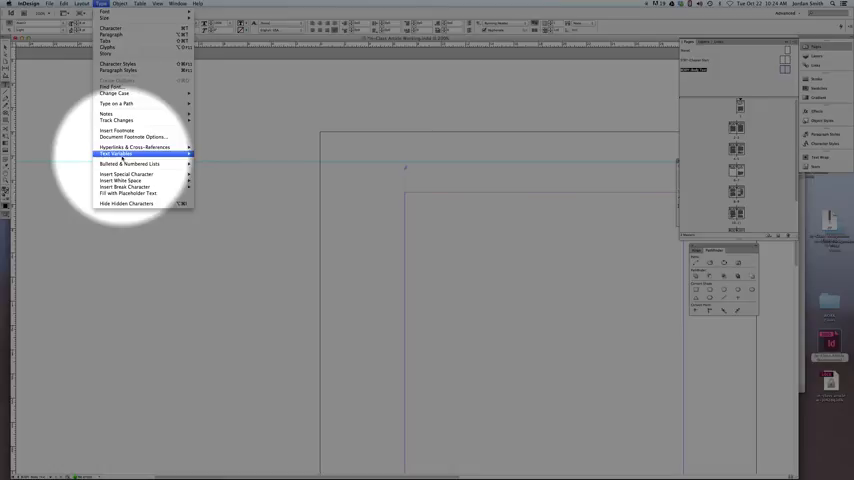
pyautogui.click(118, 153)
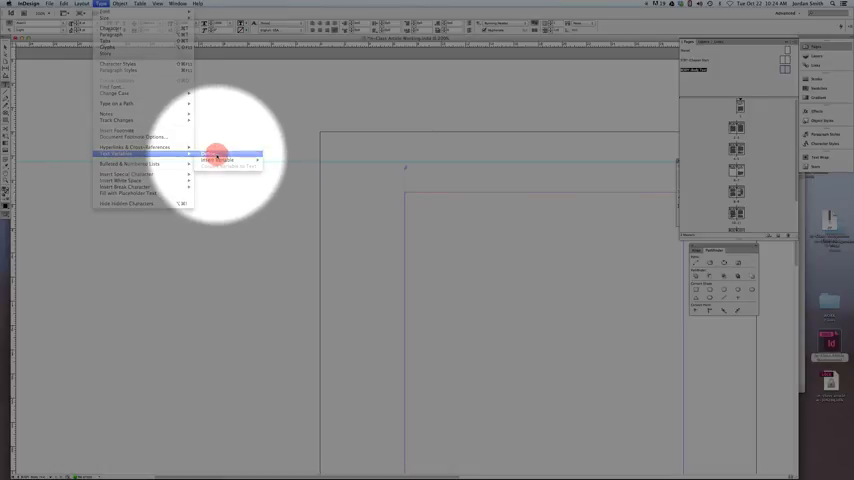
pyautogui.click(216, 156)
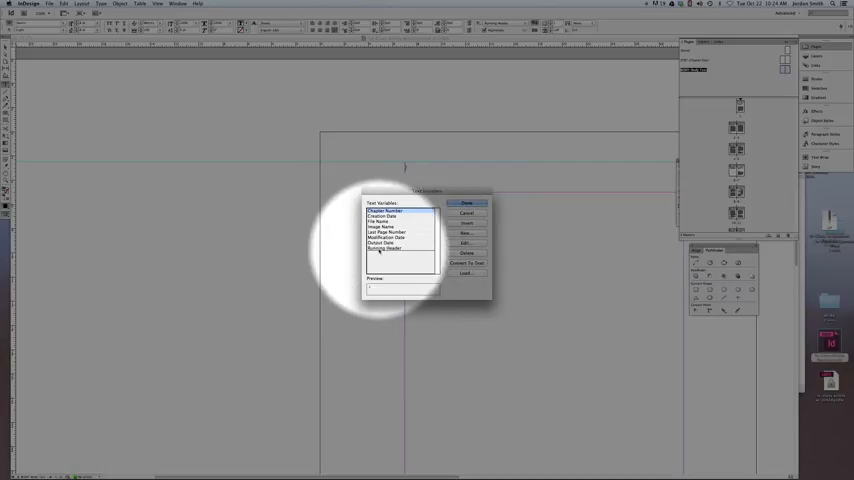
# Review the Running Header variable's definition, then close the Text Variables list.
pyautogui.click(385, 247)
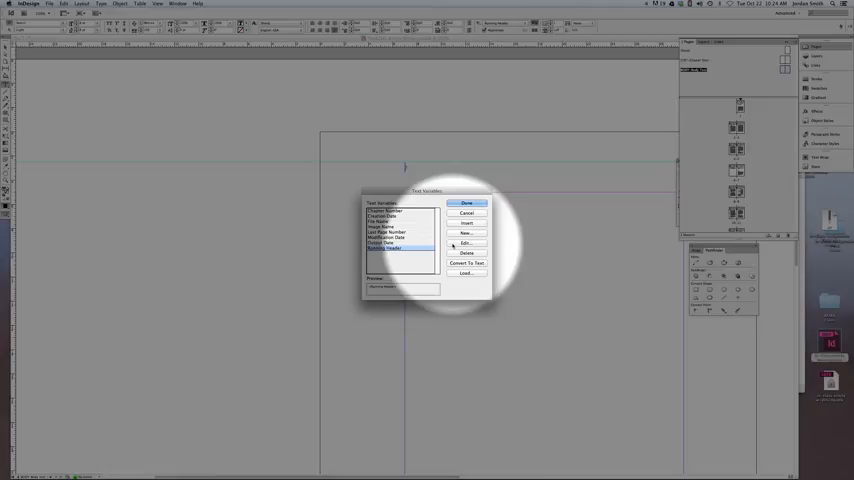
pyautogui.click(466, 244)
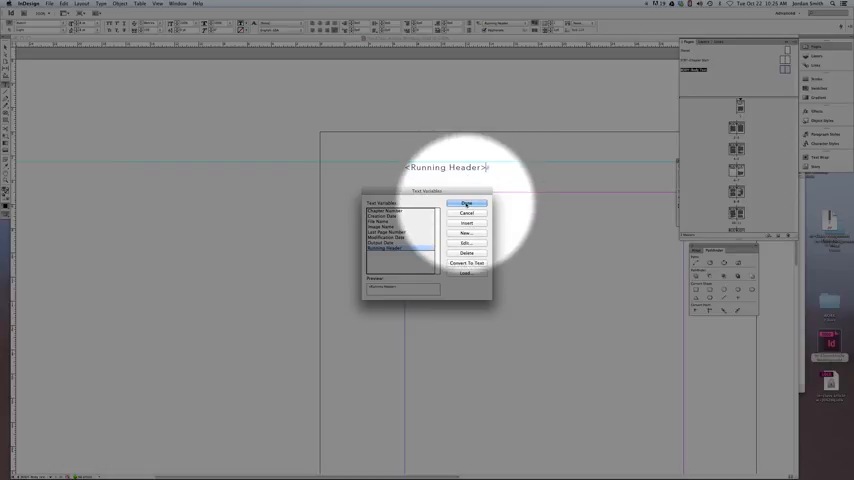
pyautogui.click(467, 204)
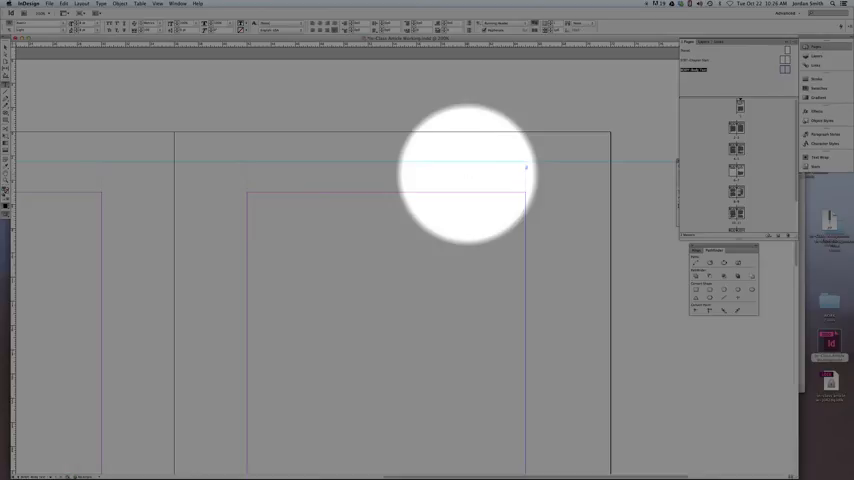
pyautogui.click(104, 4)
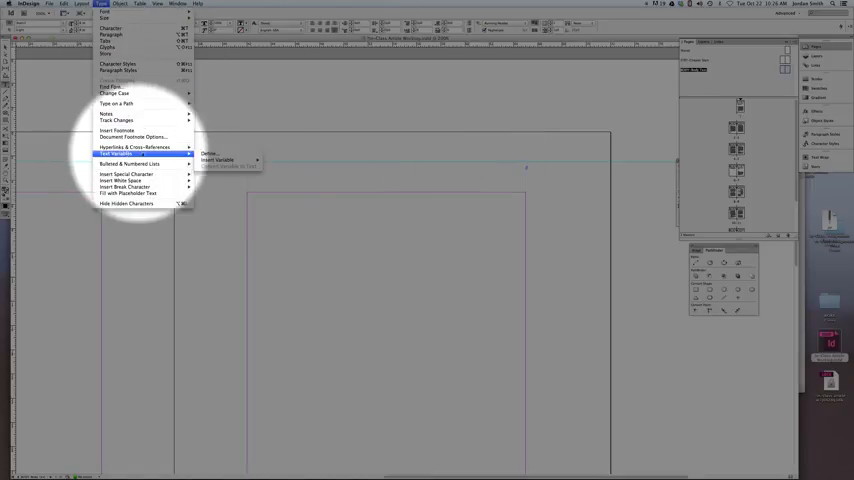
# Reopen the Text Variables definitions and start a new variable.
pyautogui.click(209, 153)
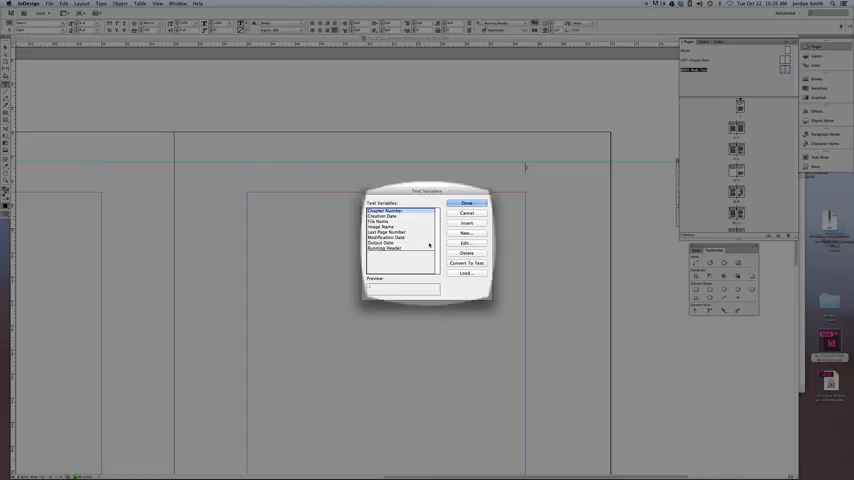
pyautogui.click(466, 233)
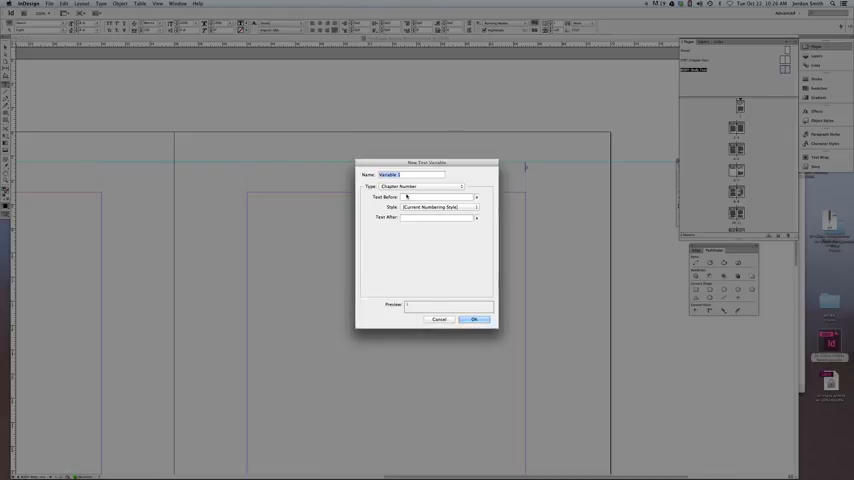
# Create 'Running Header Title' as a paragraph-style running header drawn from the Title style.
pyautogui.write('Runn')
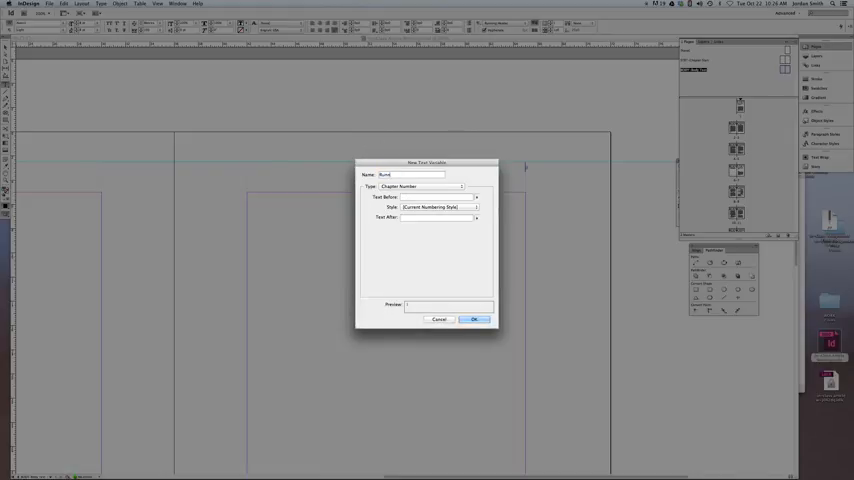
pyautogui.write('Running Header Title')
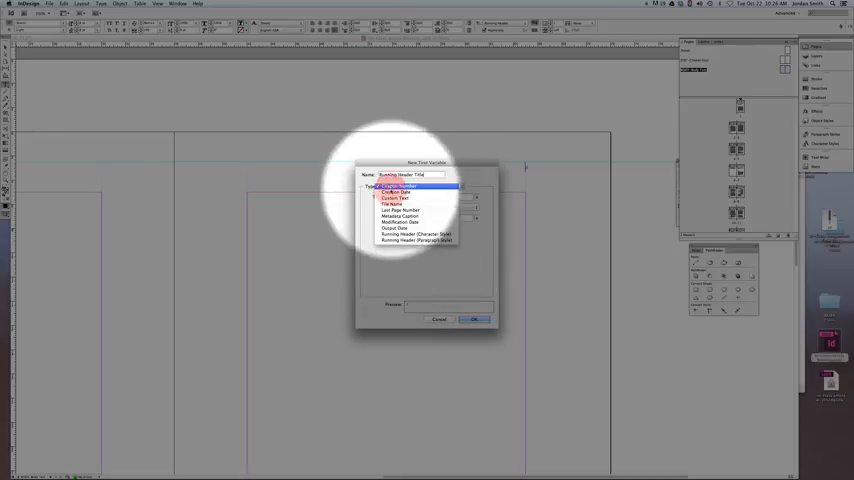
pyautogui.click(398, 186)
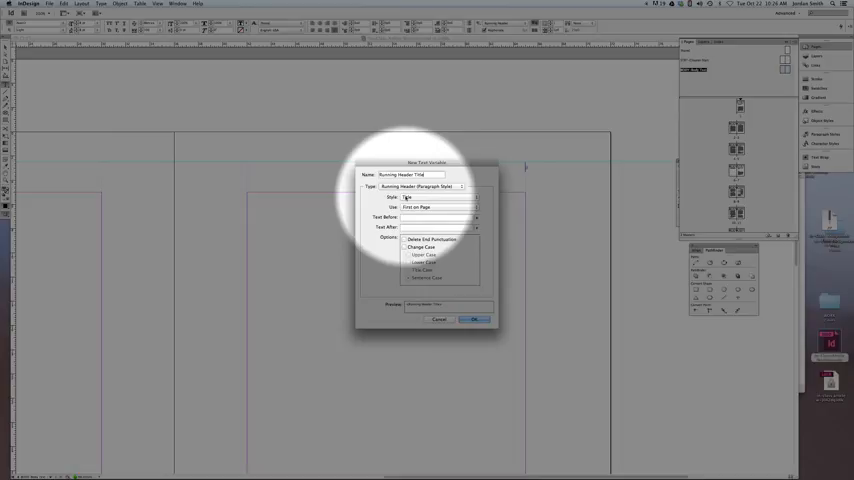
pyautogui.click(438, 197)
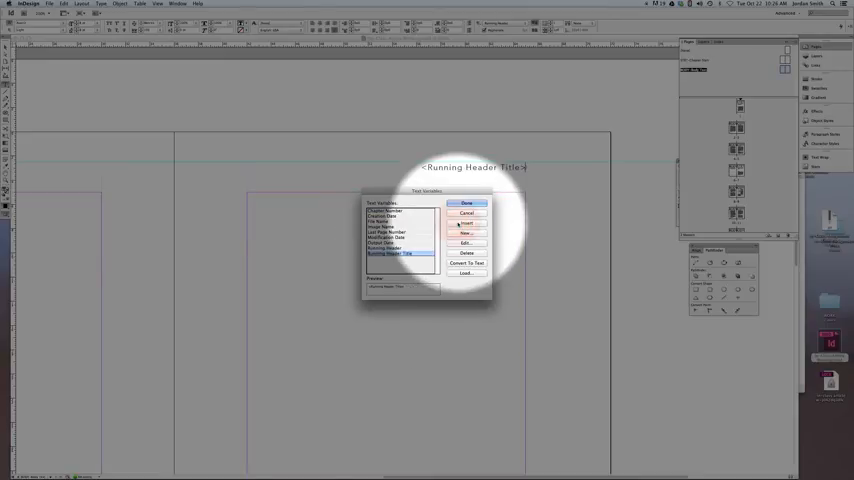
pyautogui.click(466, 204)
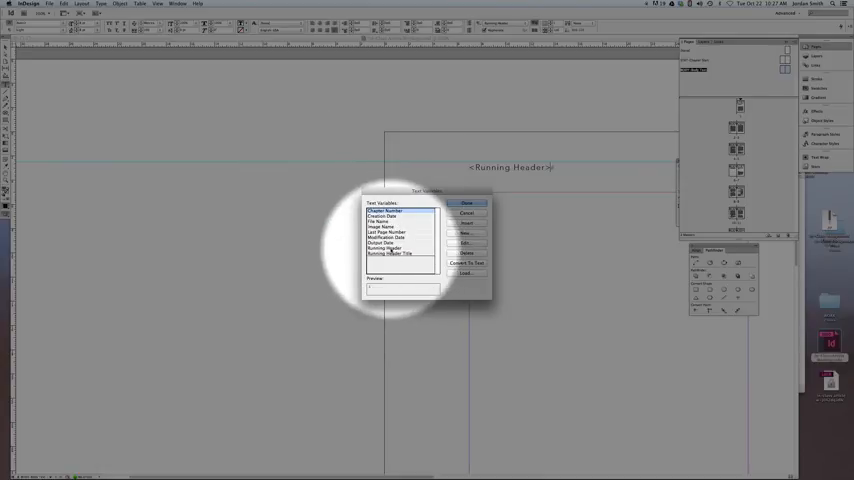
# Rename Running Header to 'Running Header Author' using the Author style, and close Text Variables.
pyautogui.click(393, 249)
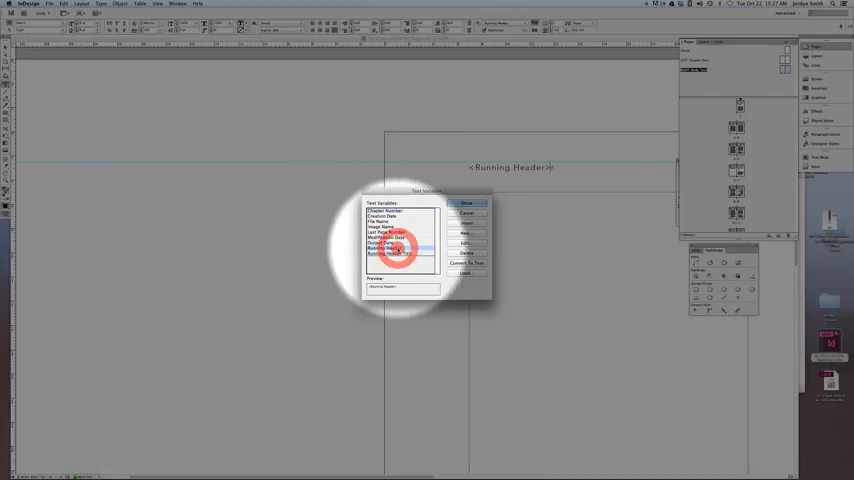
pyautogui.click(466, 243)
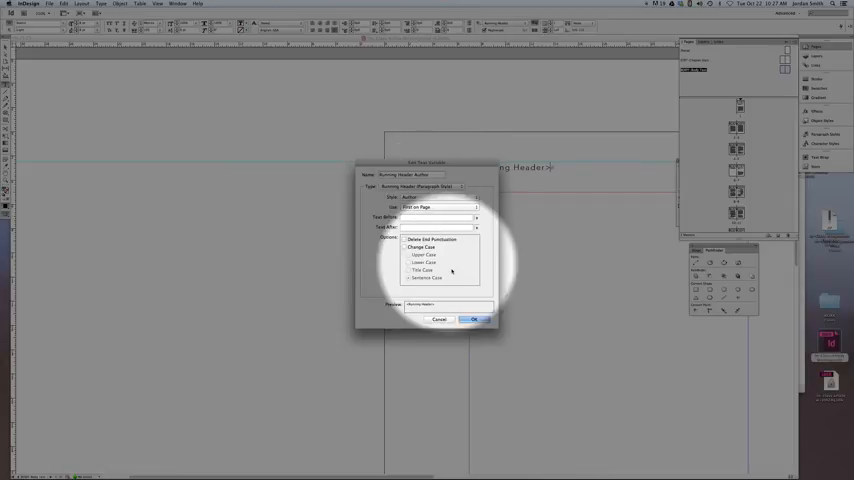
pyautogui.click(474, 319)
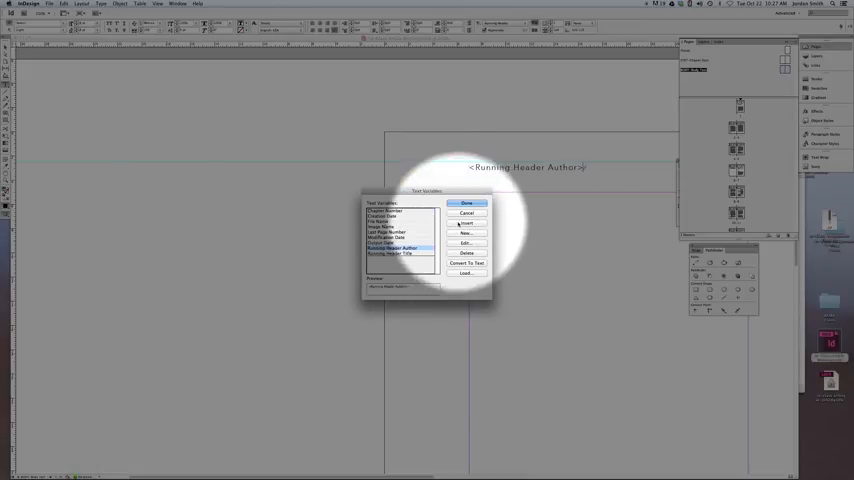
pyautogui.click(466, 204)
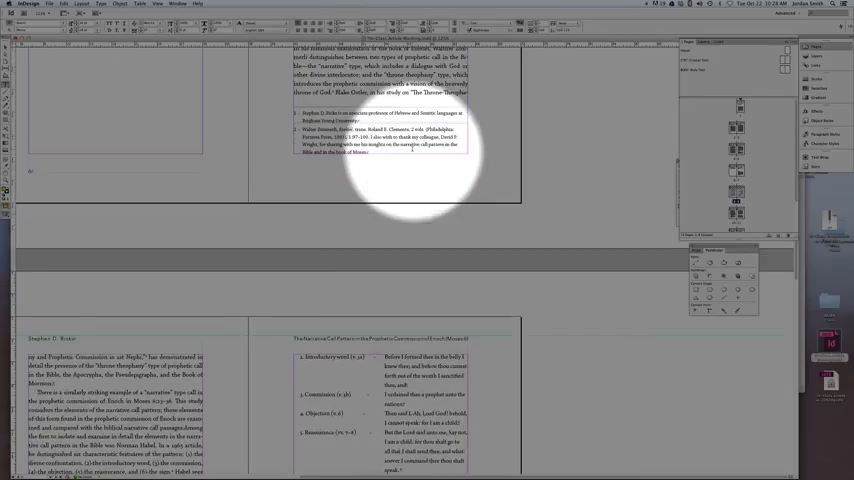
# Scroll to the Enoch article title to mark 'The Narrative Call Pattern' for a new character style.
pyautogui.scroll(-3)
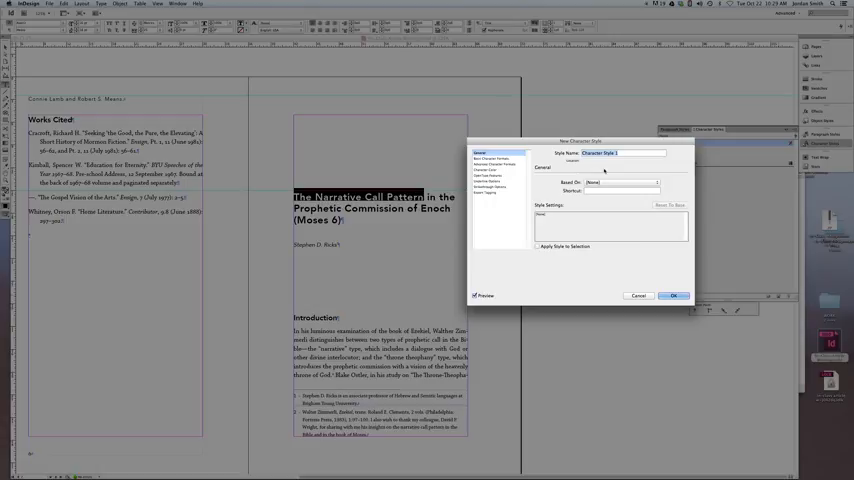
# Save a character style named 'Title for Running Header' after reviewing Basic Character Formats.
pyautogui.write('Title for Running')
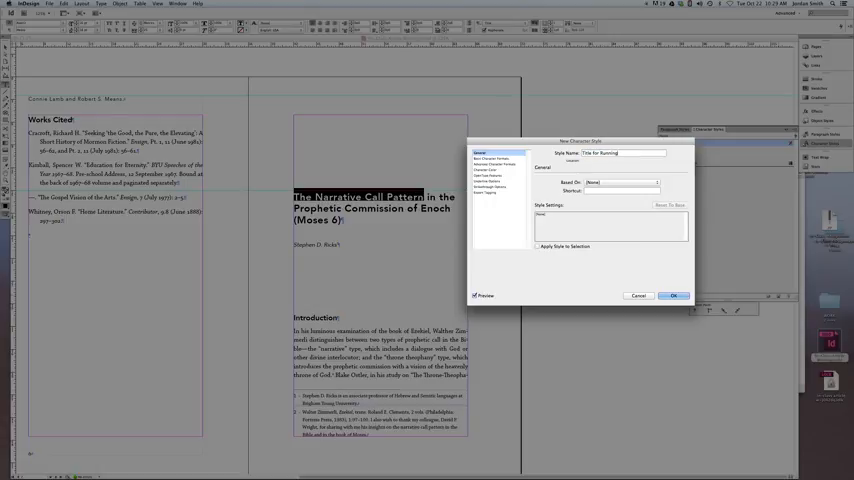
pyautogui.write('Header')
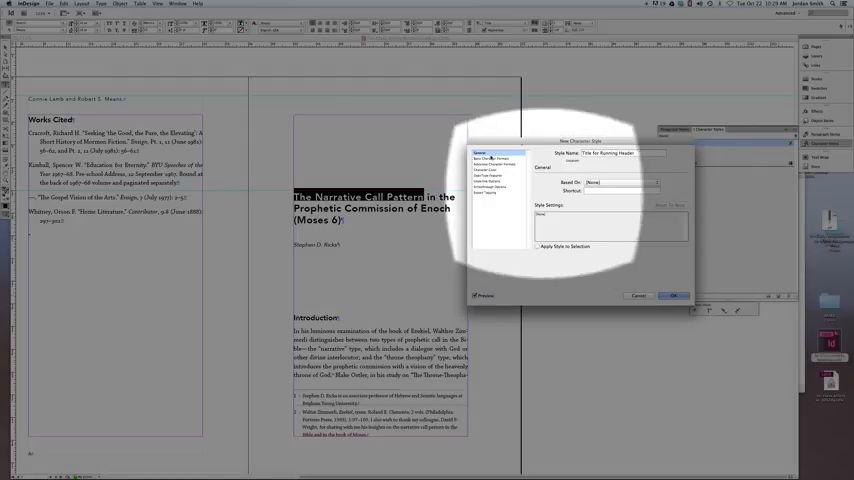
pyautogui.click(495, 160)
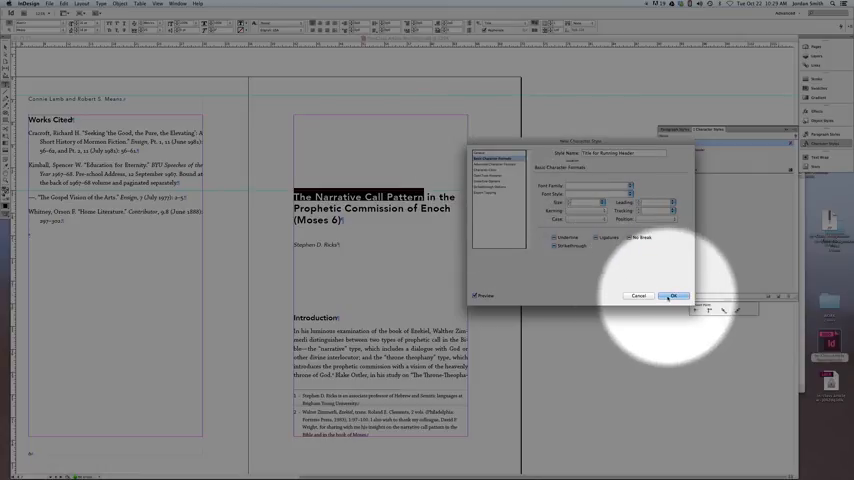
pyautogui.click(672, 296)
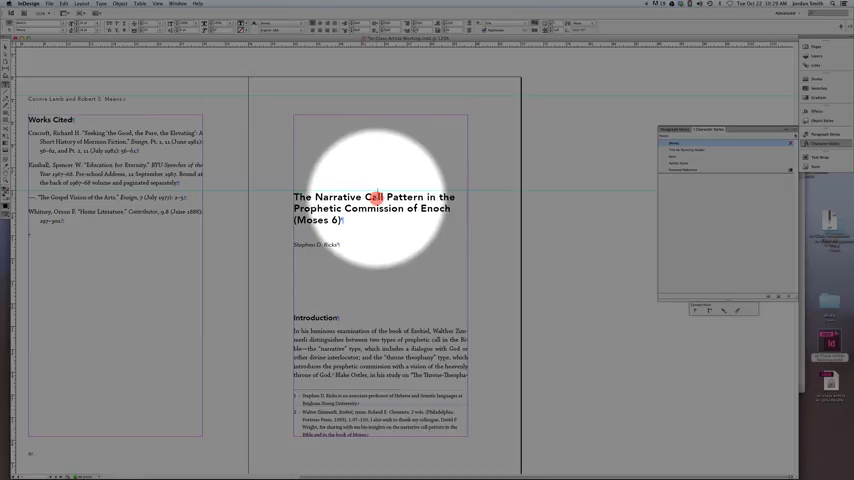
# Apply Title for Running Header to the LDS Fiction title's first line.
pyautogui.click(687, 150)
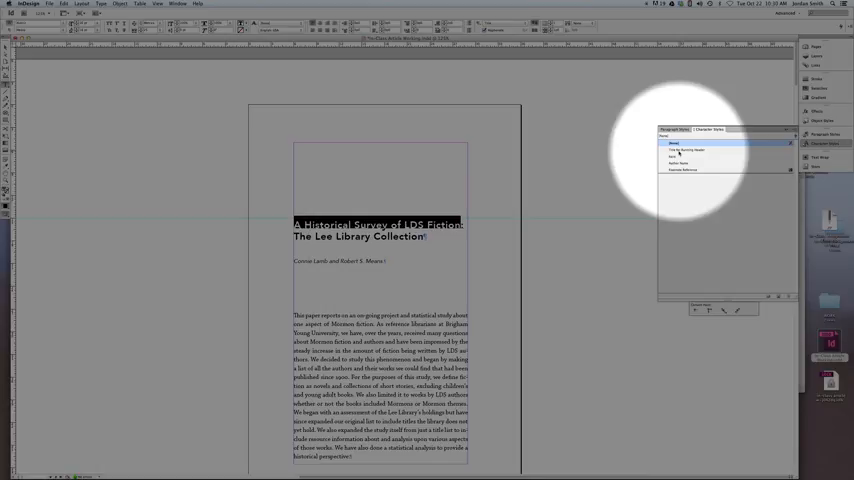
pyautogui.click(690, 149)
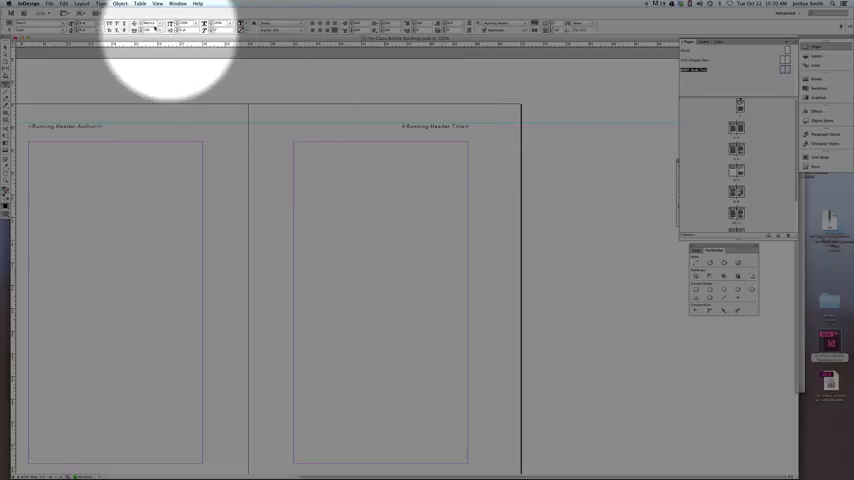
# Open Type > Text Variables > Define over the master spread.
pyautogui.click(101, 4)
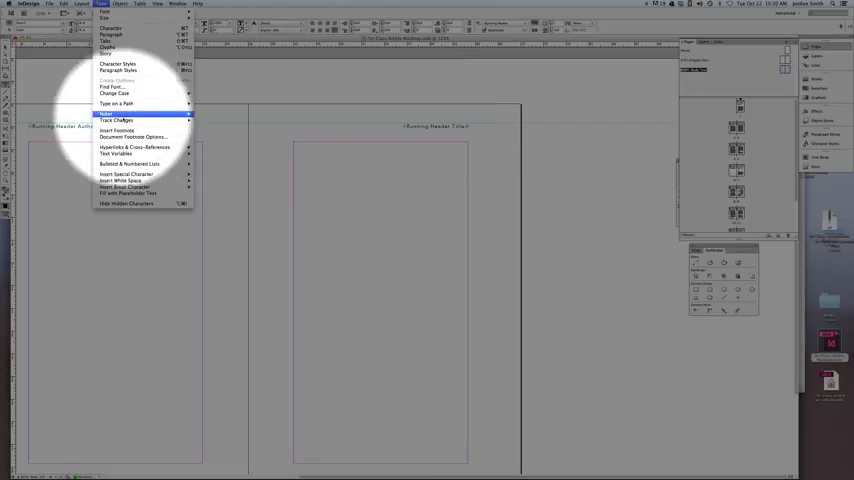
pyautogui.moveTo(115, 153)
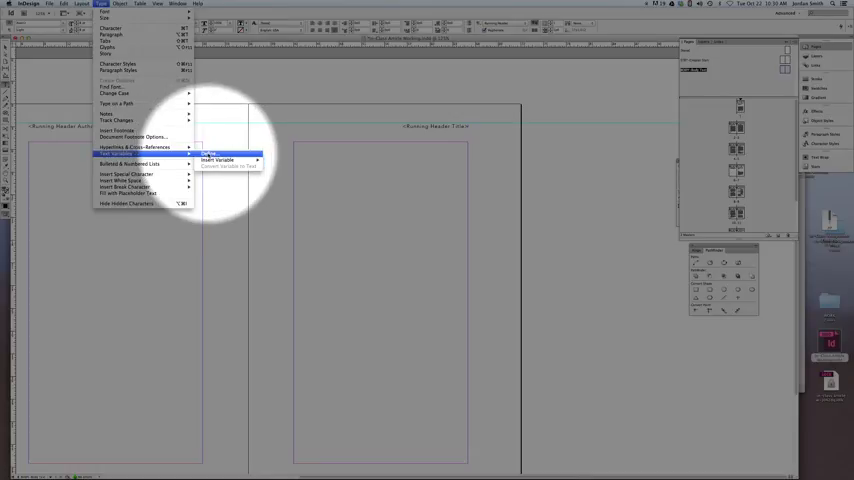
pyautogui.click(211, 154)
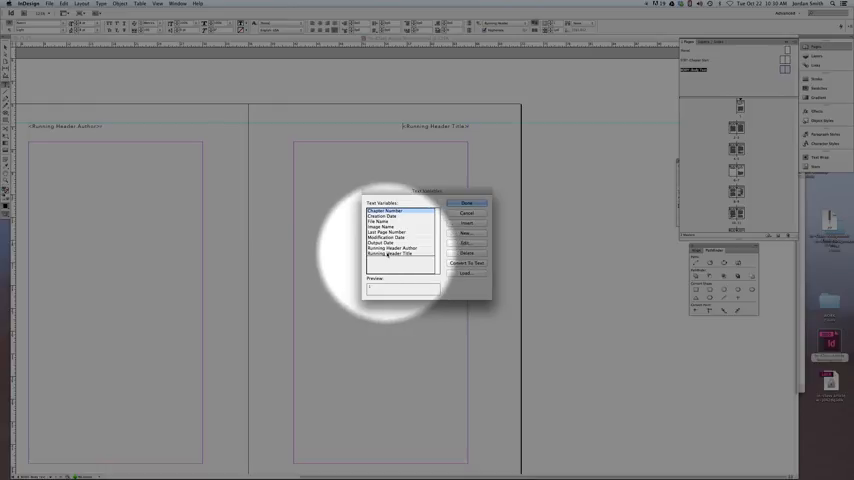
# Set Running Header Title to Running Header (Character Style) using Title for Running Header.
pyautogui.click(466, 243)
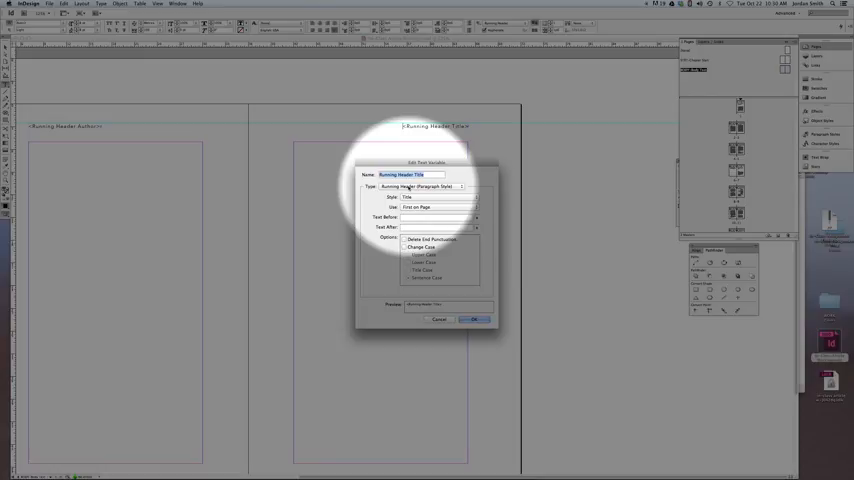
pyautogui.click(458, 187)
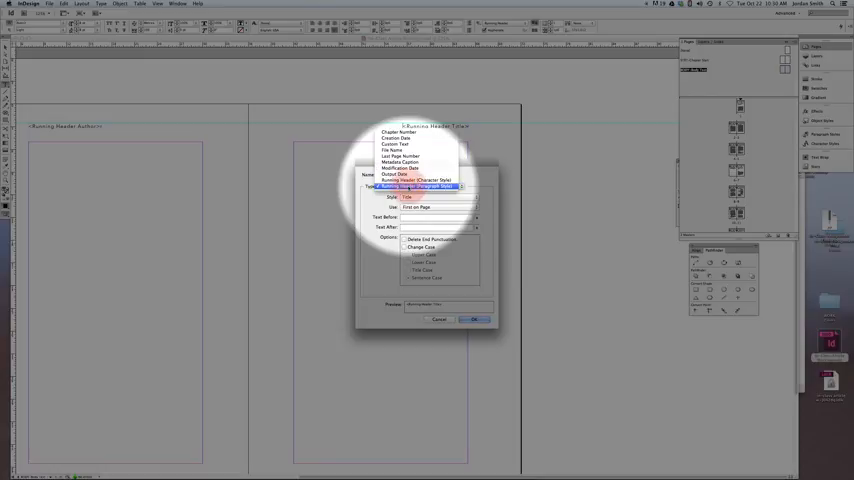
pyautogui.click(418, 180)
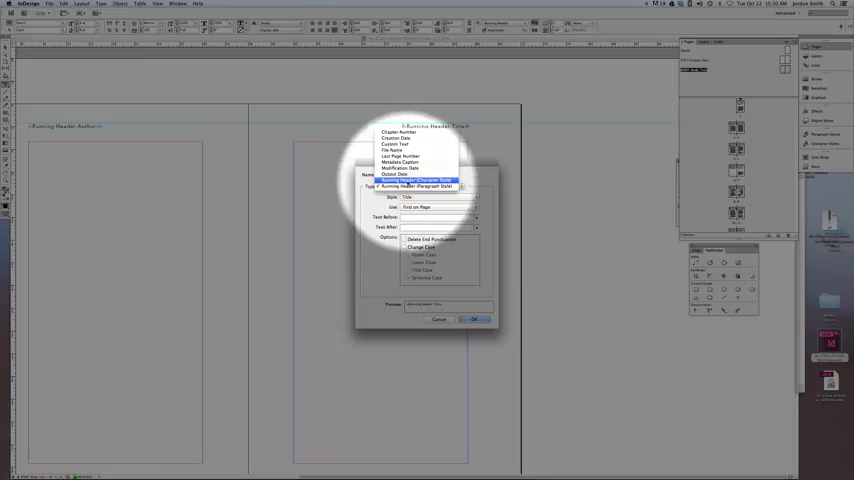
pyautogui.click(418, 180)
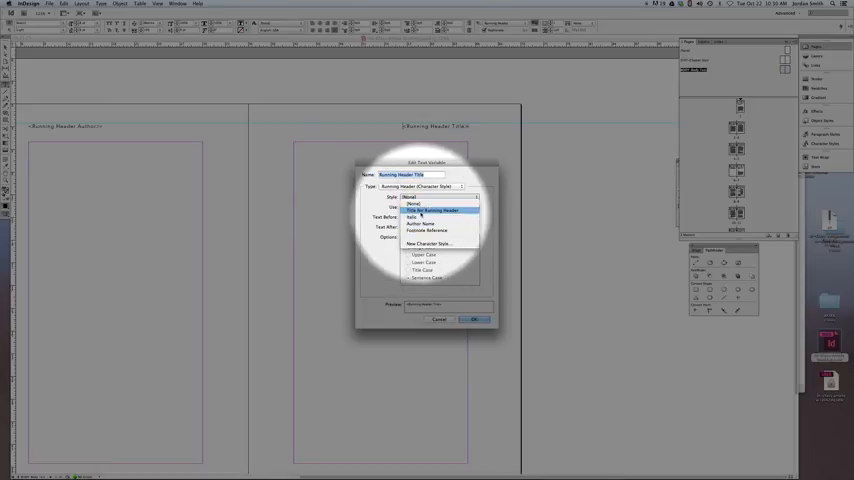
pyautogui.click(432, 210)
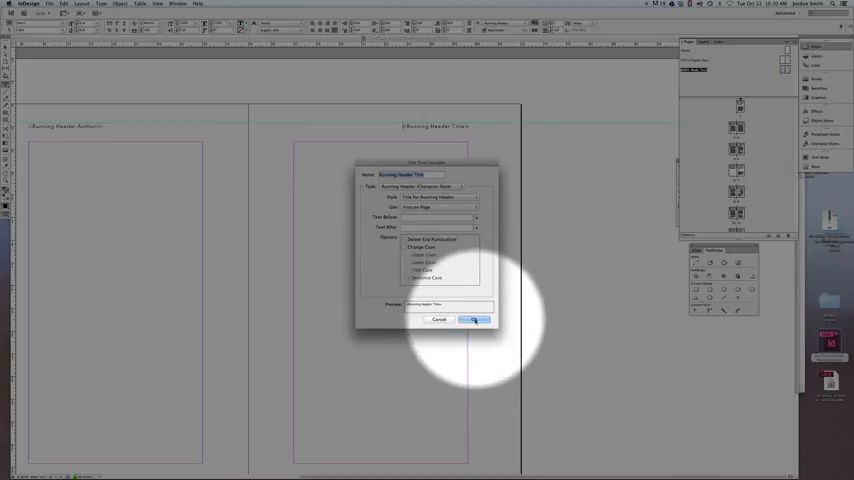
pyautogui.click(475, 319)
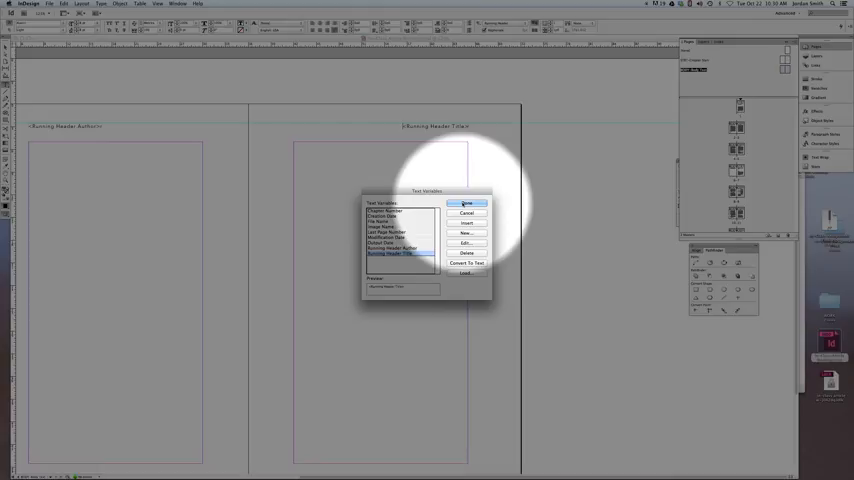
pyautogui.click(466, 205)
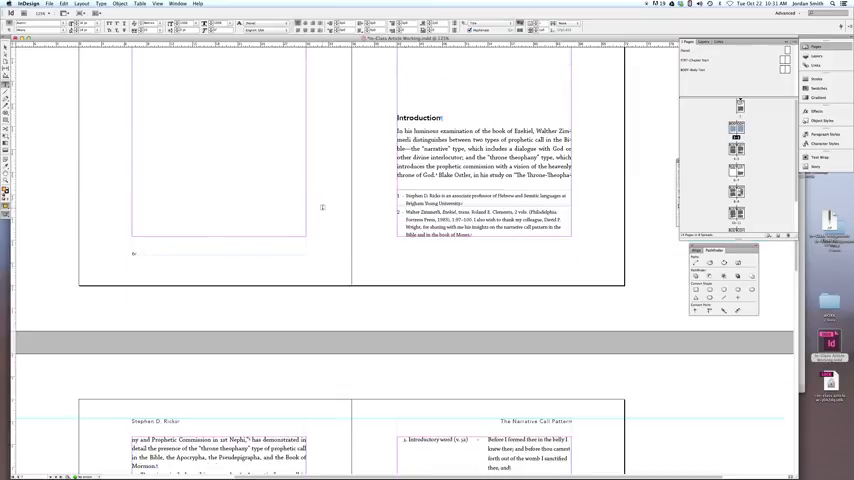
# Scroll through the article pages to check the shortened running header titles.
pyautogui.scroll(-3)
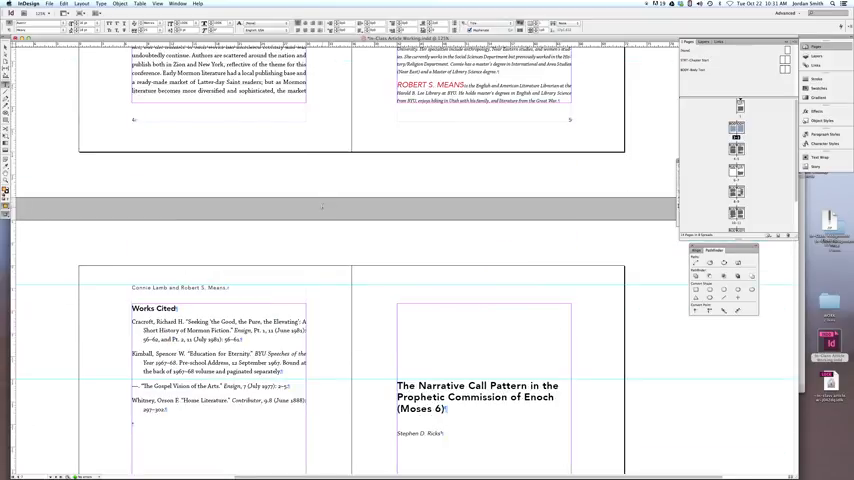